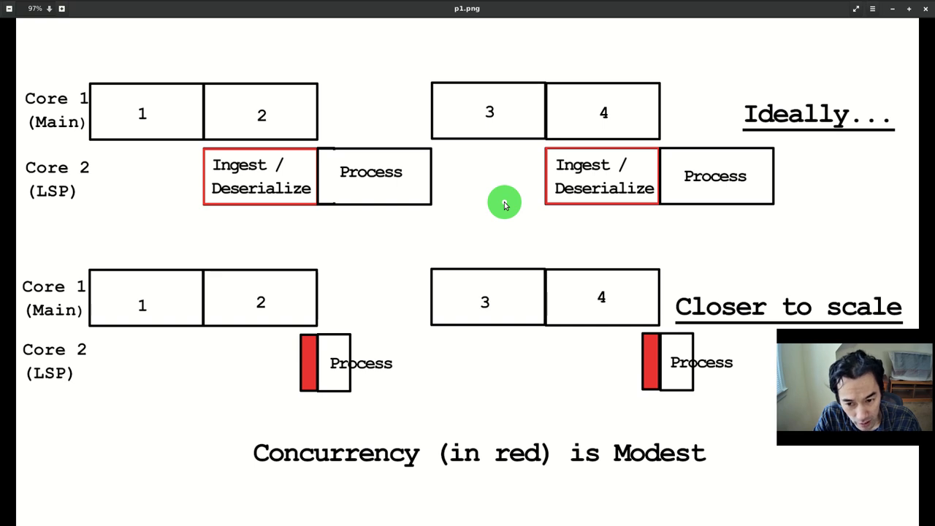
mouse_move(523, 207)
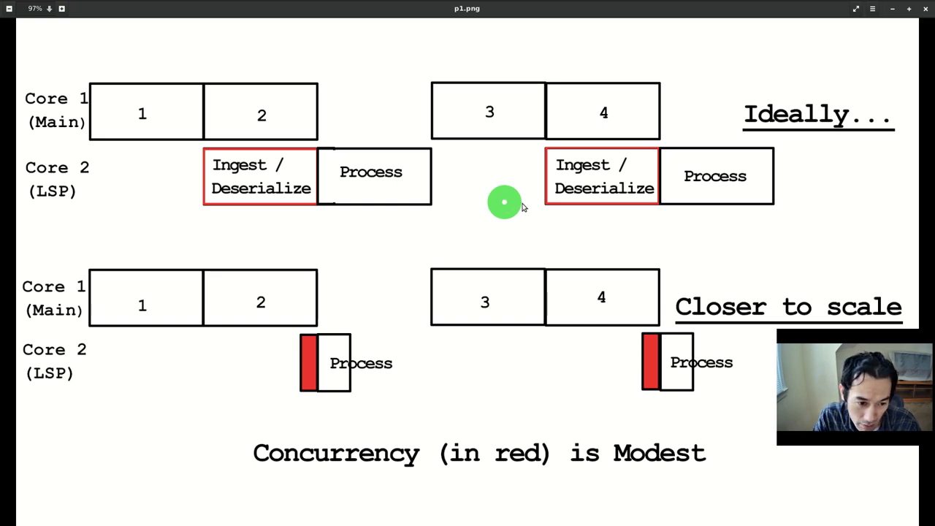
mouse_move(356, 121)
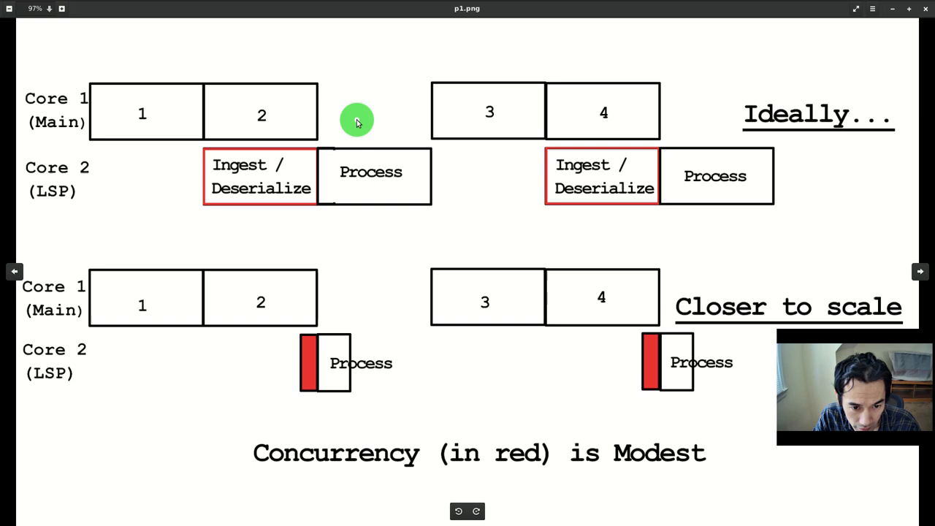
mouse_move(406, 115)
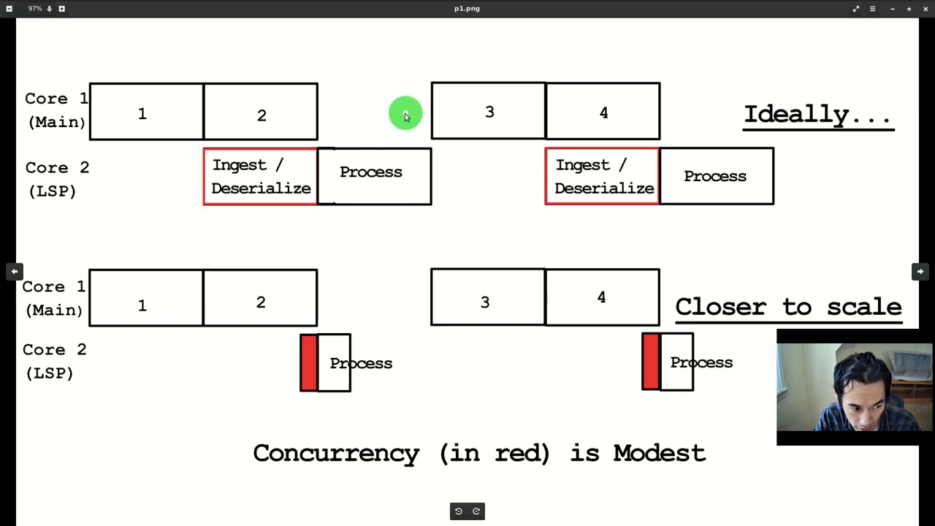
mouse_move(263, 182)
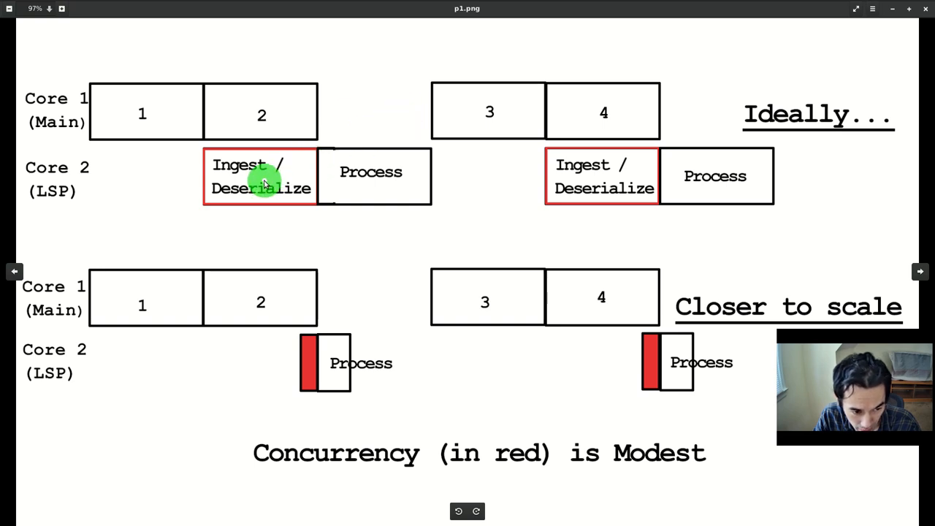
mouse_move(269, 182)
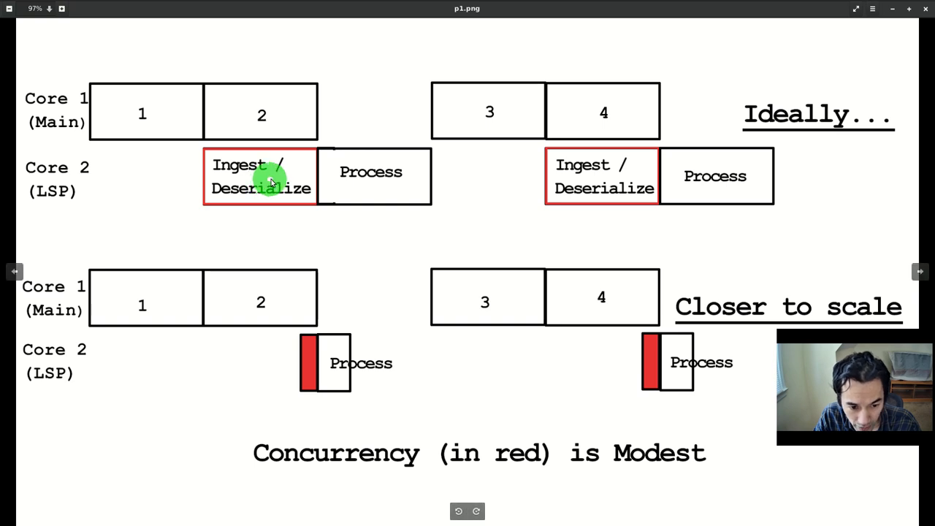
mouse_move(327, 175)
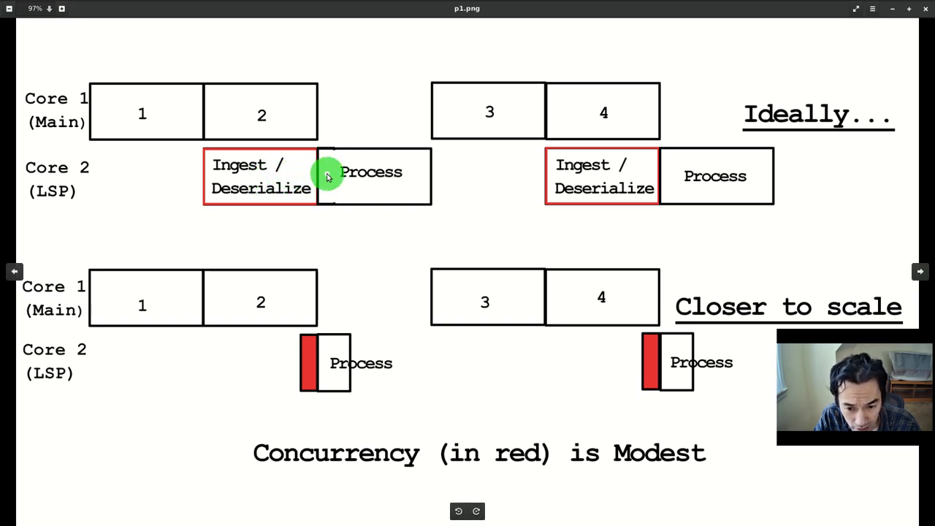
mouse_move(248, 175)
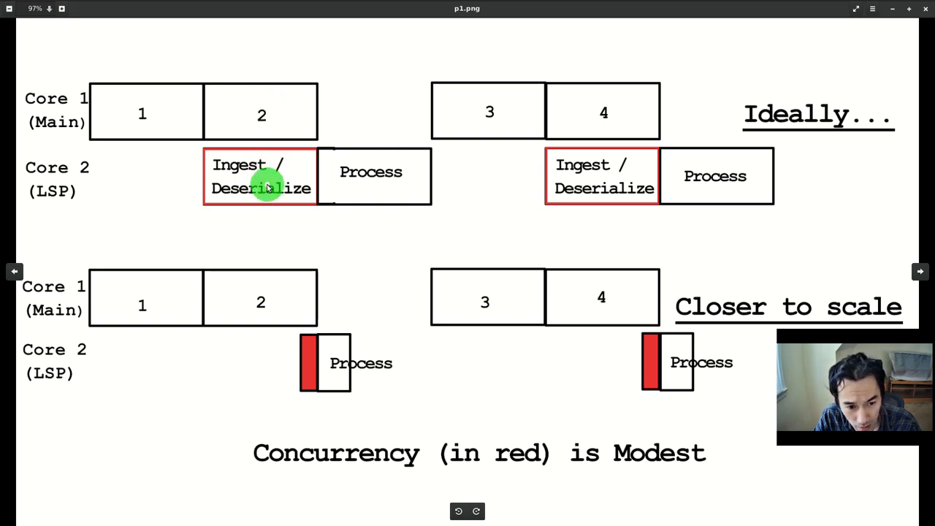
mouse_move(392, 172)
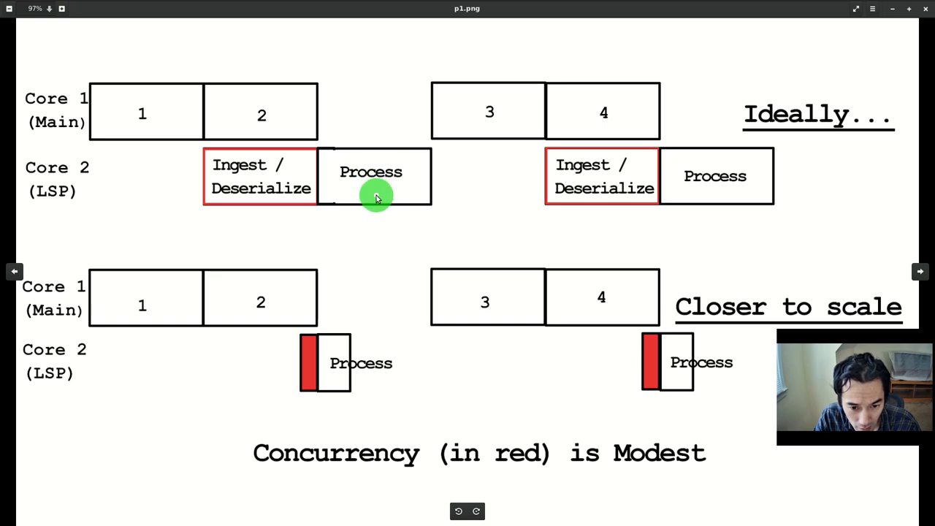
mouse_move(377, 167)
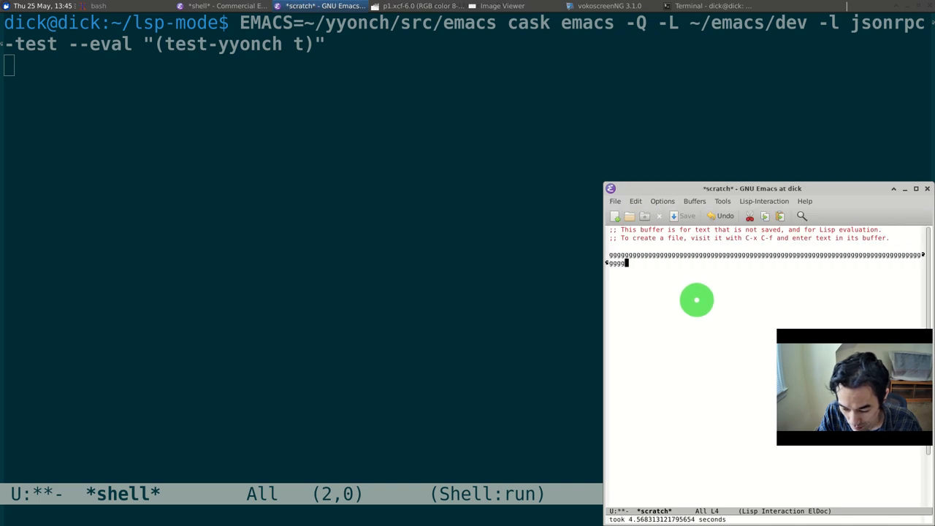
Rerun the cask emacs jsonrpc timing command with nil in place of t, finishing in about 2.96 s.
drag(751, 187, 704, 123)
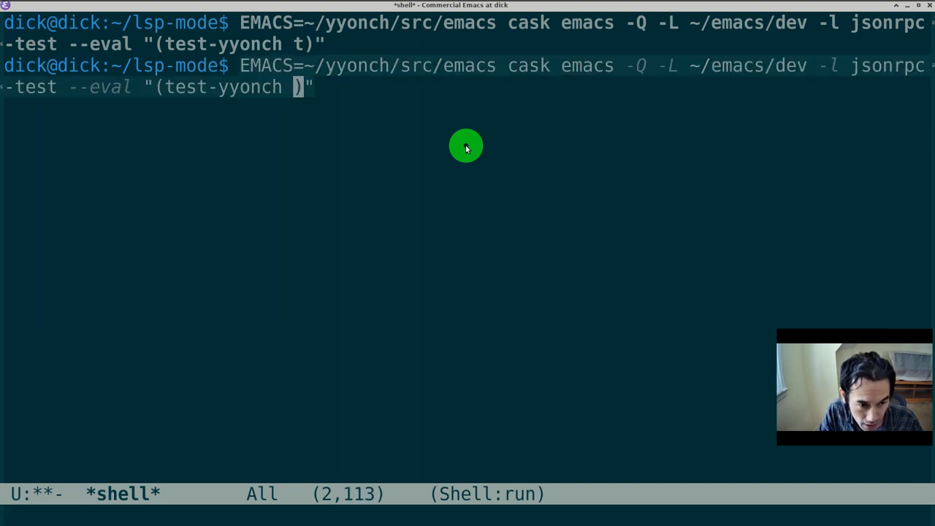
text(nil)
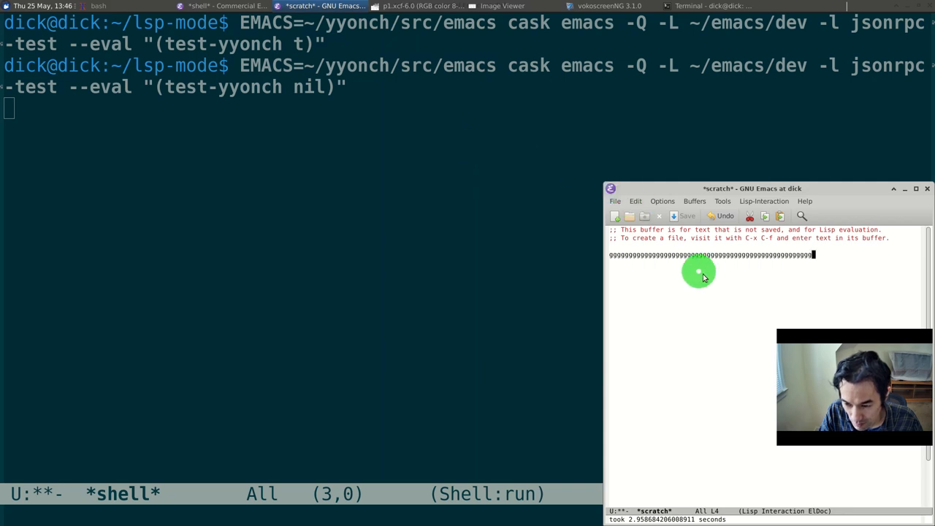
drag(763, 189, 655, 63)
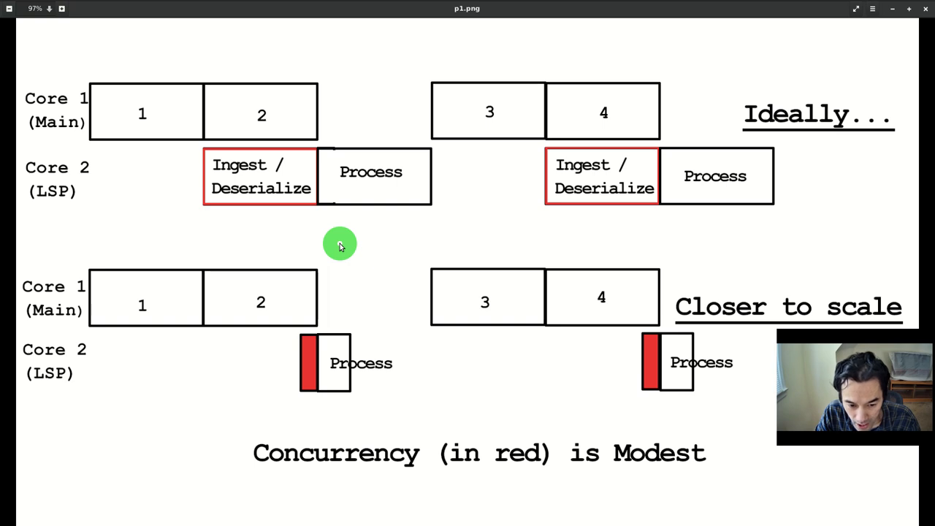
mouse_move(371, 134)
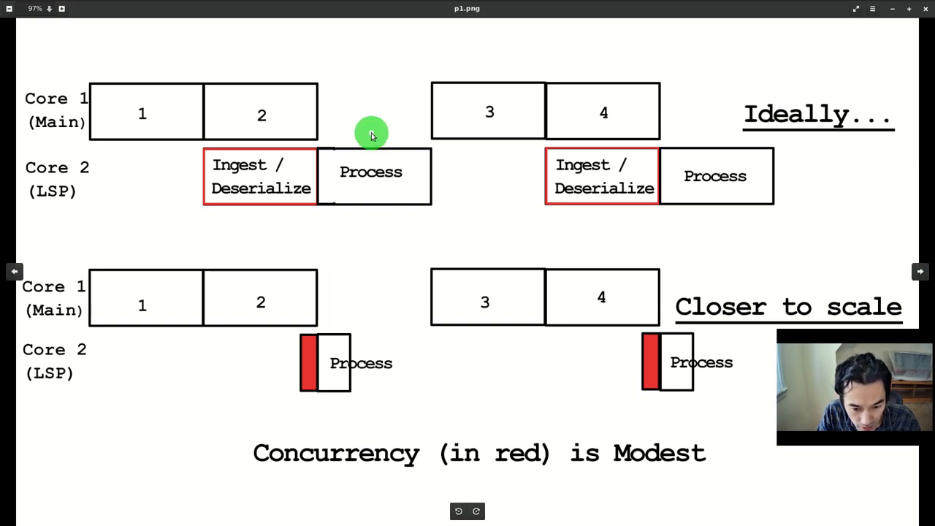
mouse_move(391, 141)
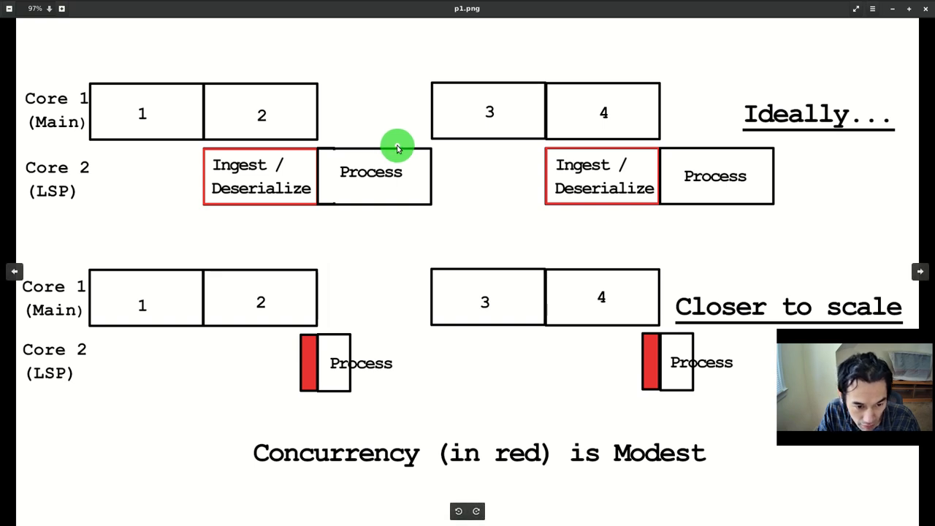
mouse_move(460, 167)
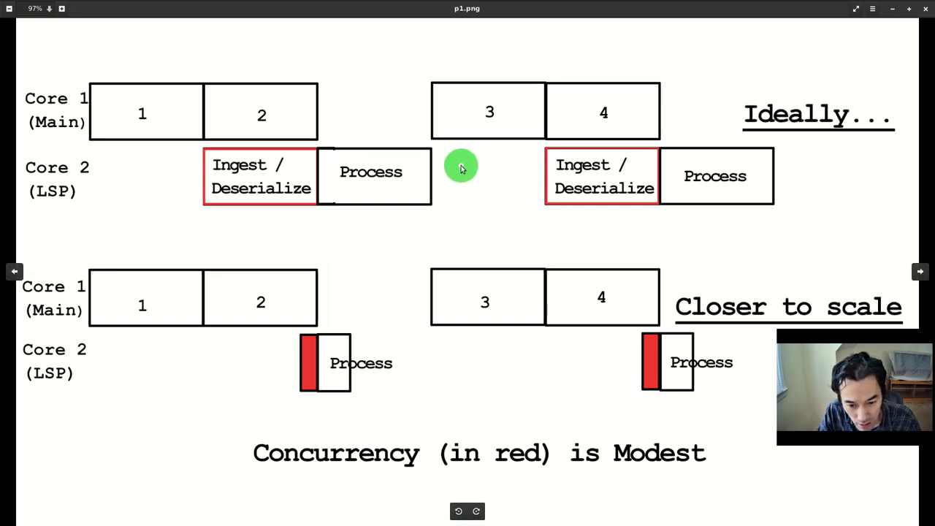
mouse_move(285, 357)
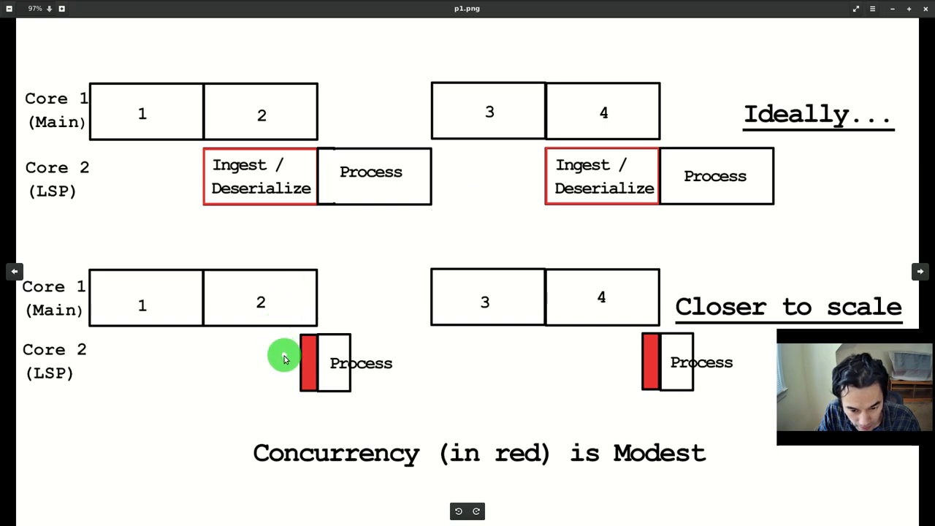
mouse_move(310, 342)
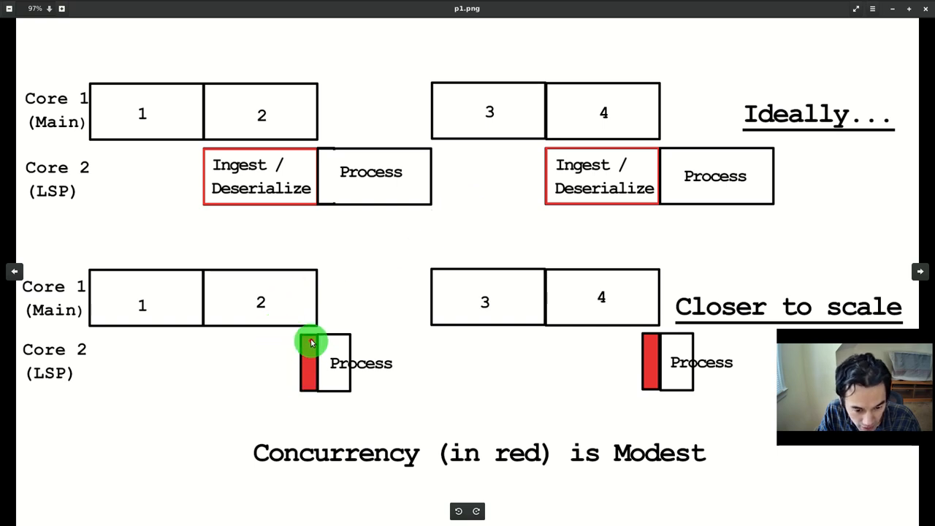
mouse_move(306, 328)
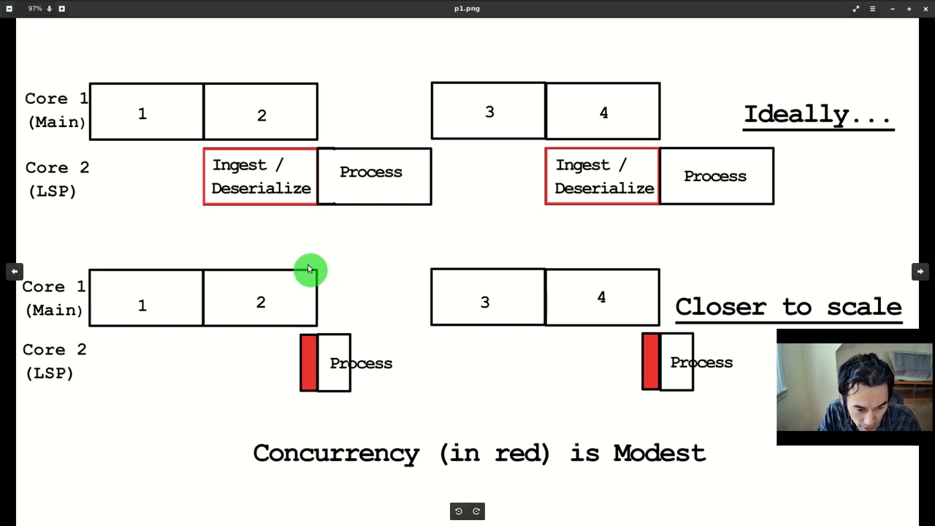
mouse_move(382, 330)
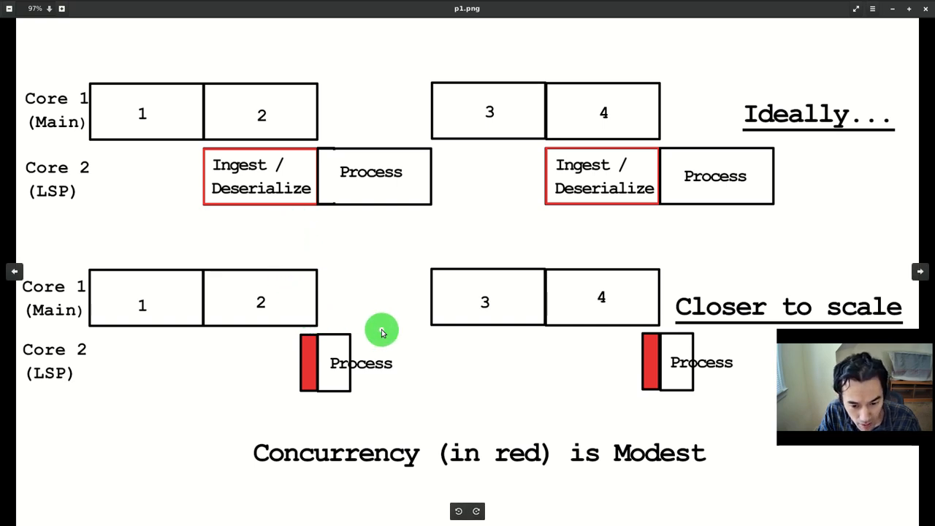
mouse_move(409, 302)
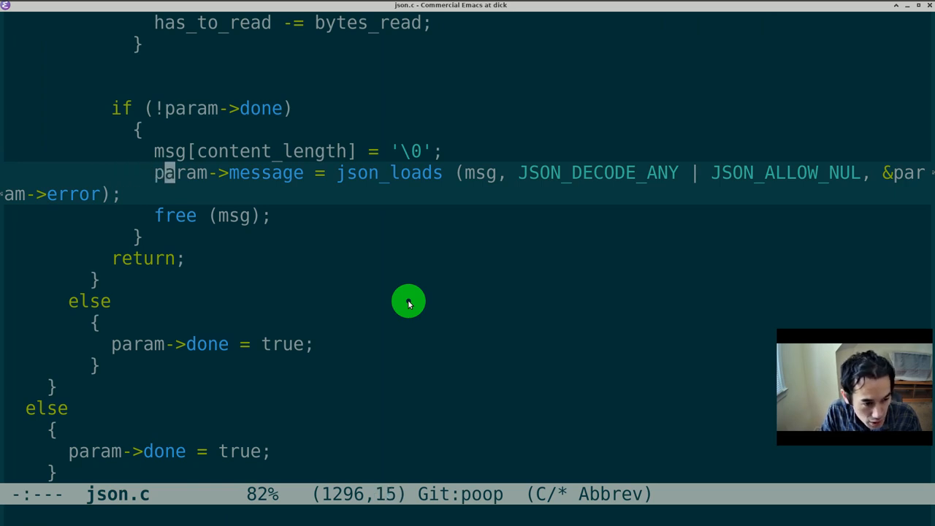
Add acquire_global_lock () before json_loads with the comment 'deserialization no longer concurrent'.
key(up)
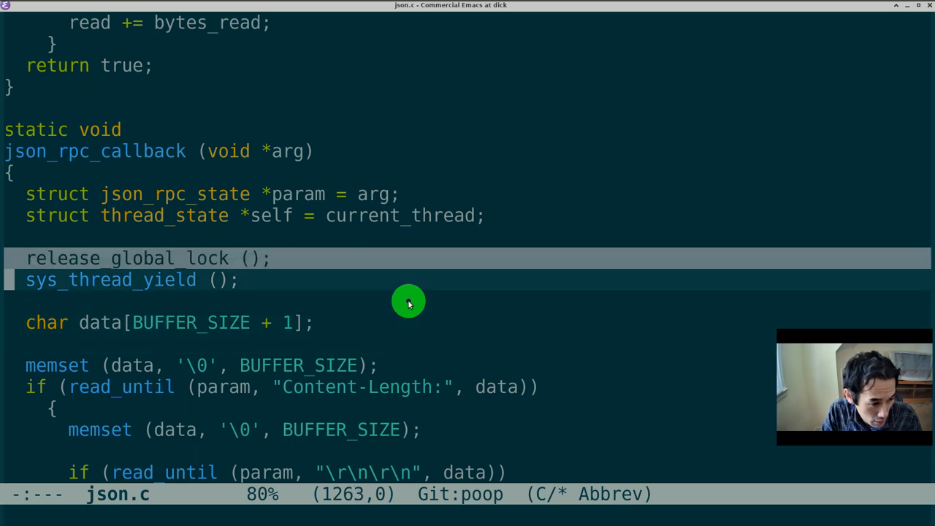
scroll(down, 3)
text(acquire_global_lock (); //)
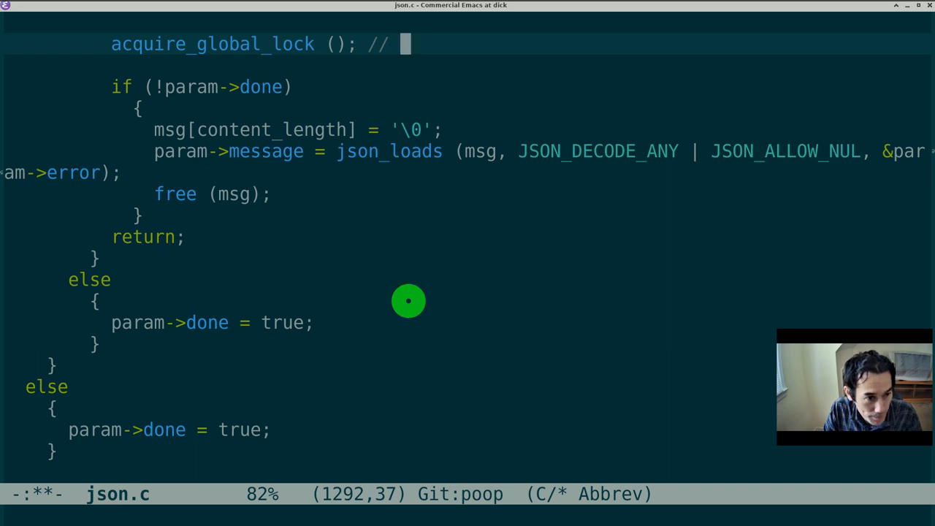
text(deserialization)
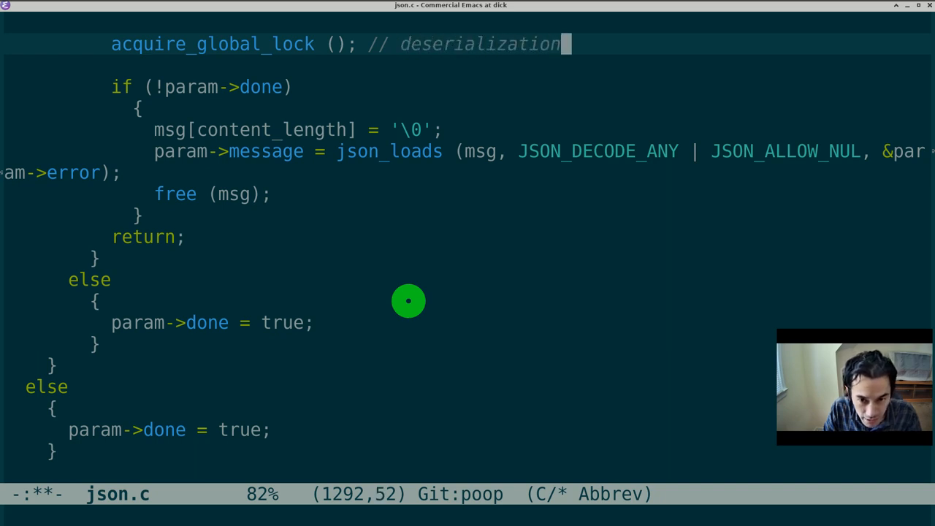
text(no longer cur)
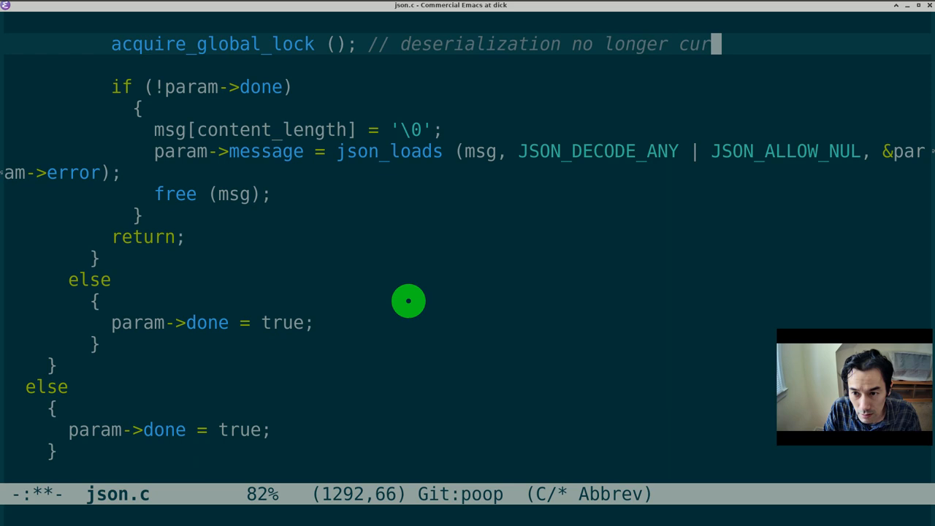
text(oncurrent)
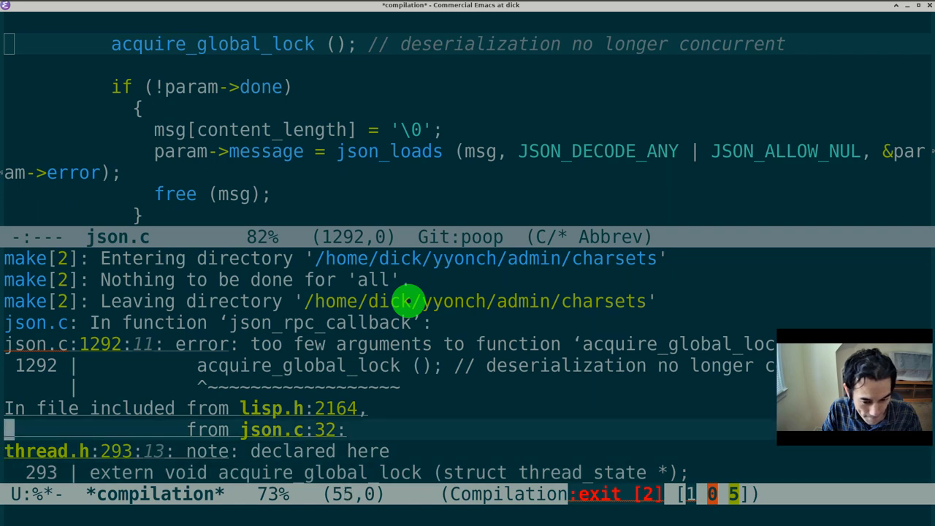
Rebuild Emacs and hit the too-few-arguments error for acquire_global_lock.
text(se)
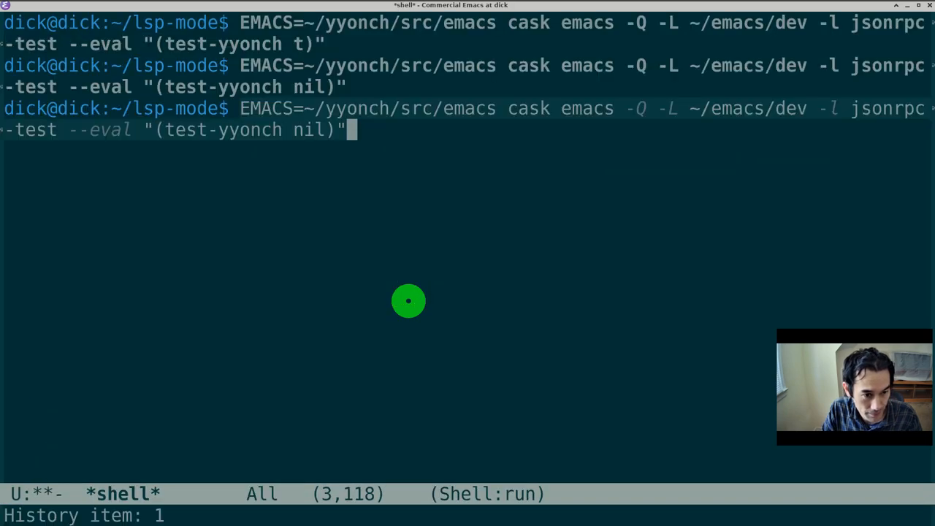
Run the recalled test-yyonch nil jsonrpc timing command in the shell.
key(Return)
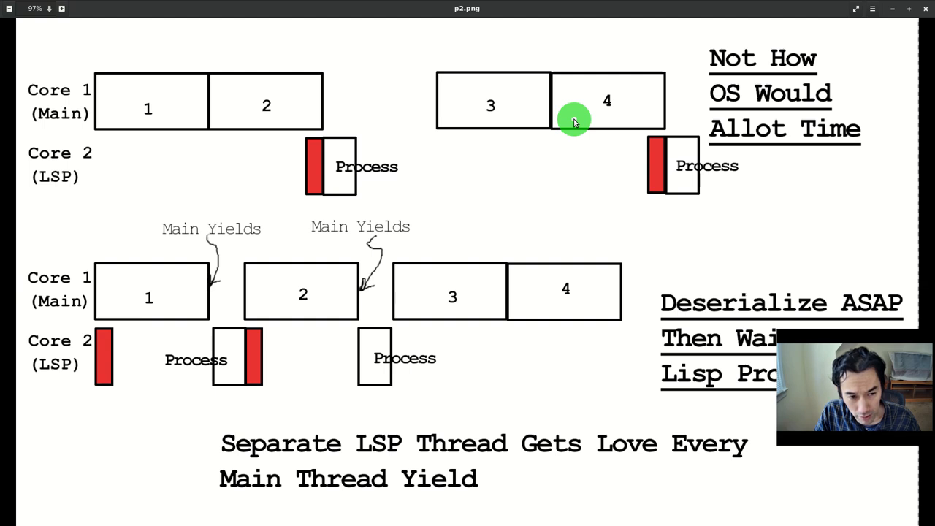
mouse_move(193, 85)
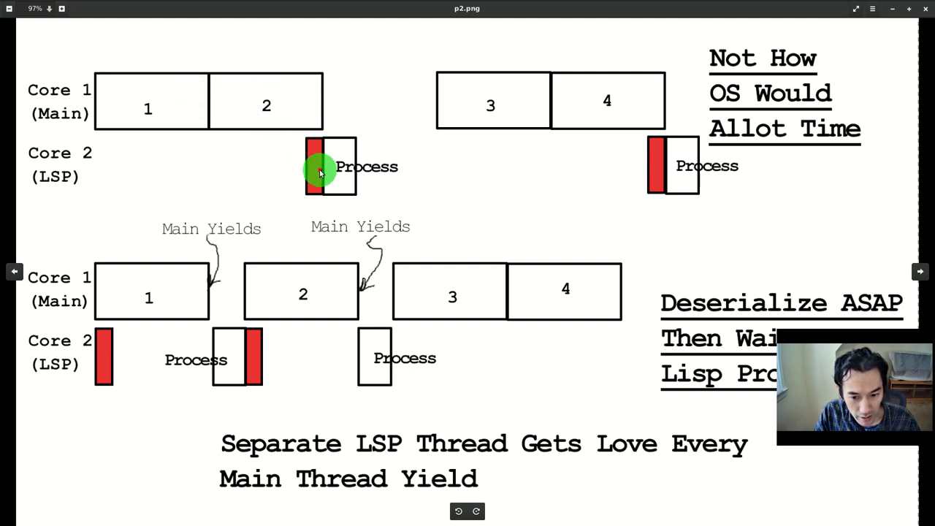
mouse_move(365, 175)
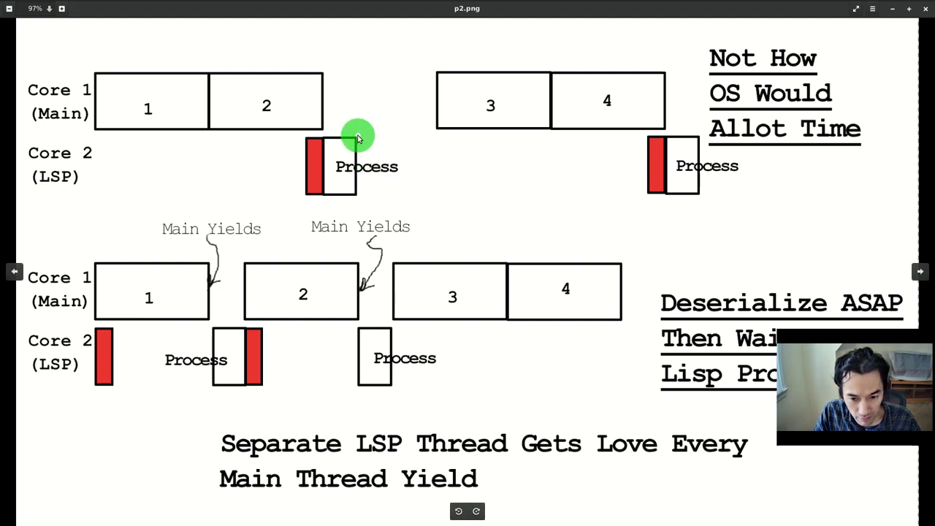
mouse_move(276, 327)
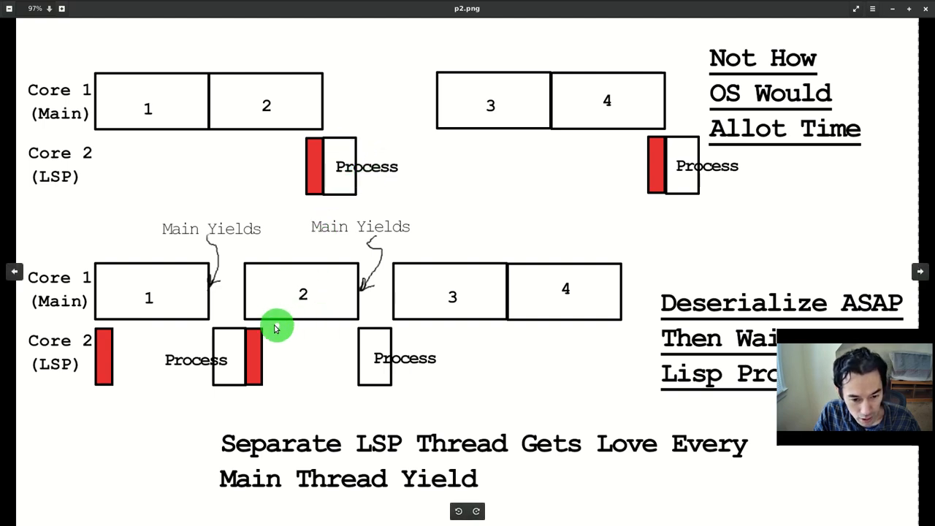
mouse_move(97, 292)
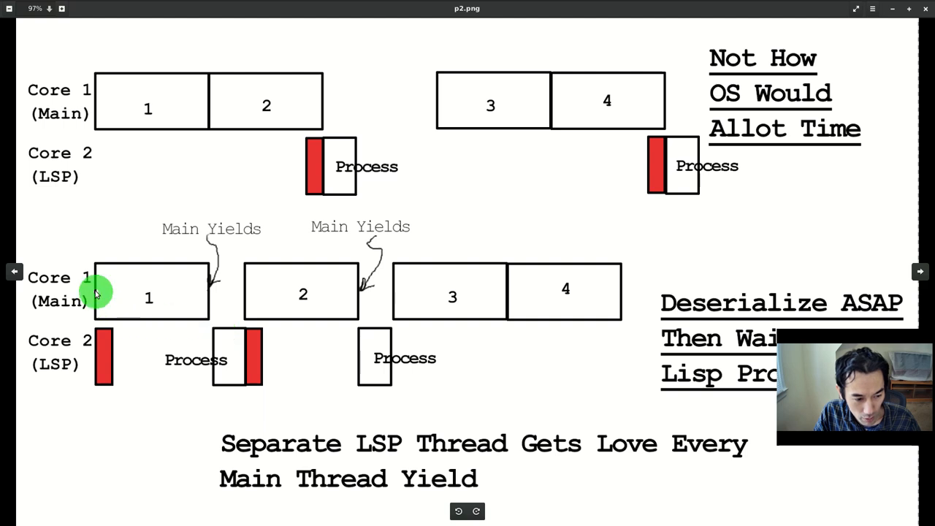
mouse_move(99, 385)
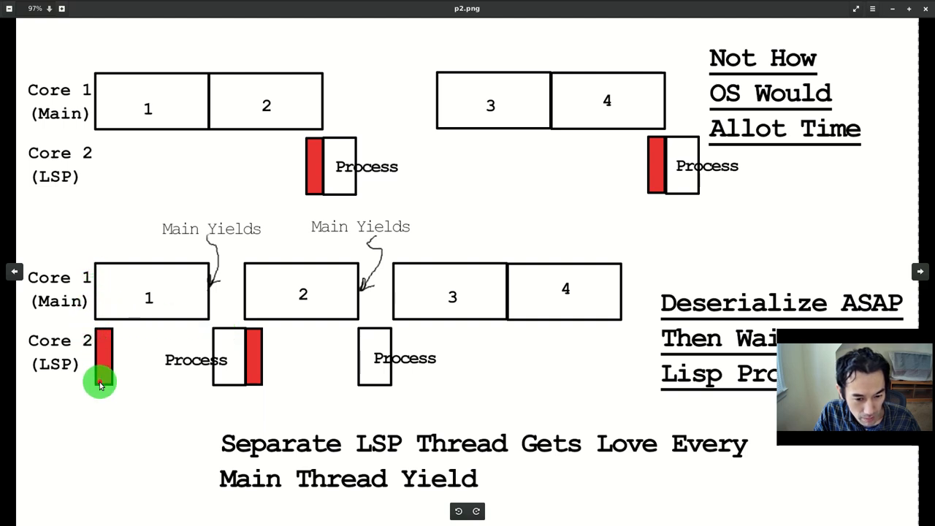
mouse_move(99, 308)
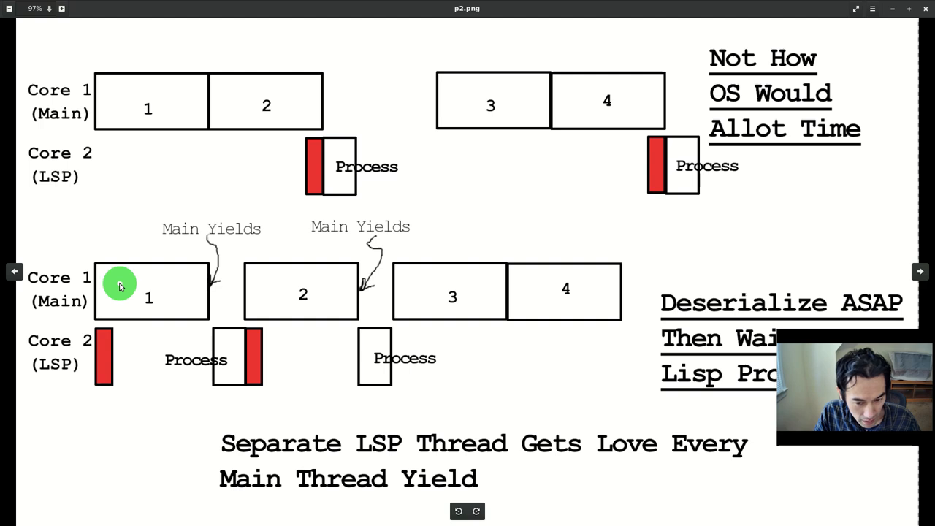
mouse_move(137, 363)
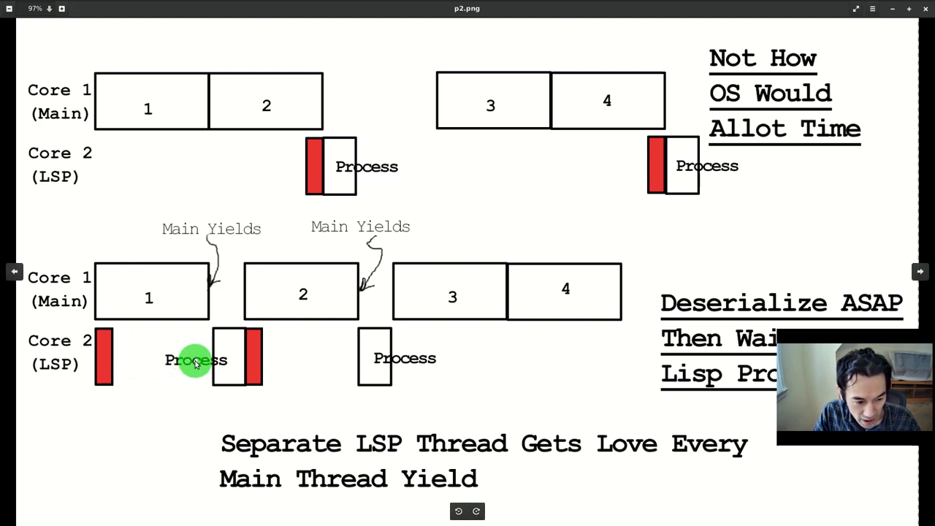
mouse_move(216, 359)
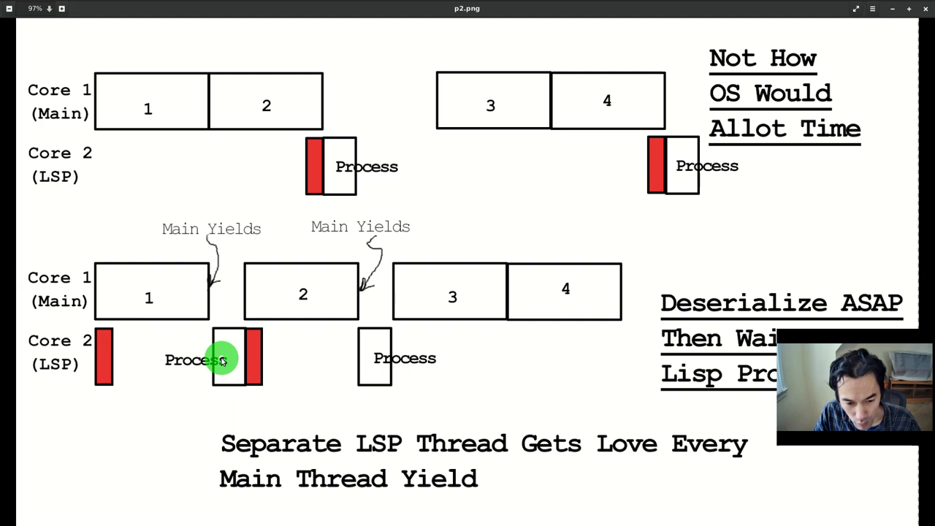
mouse_move(293, 358)
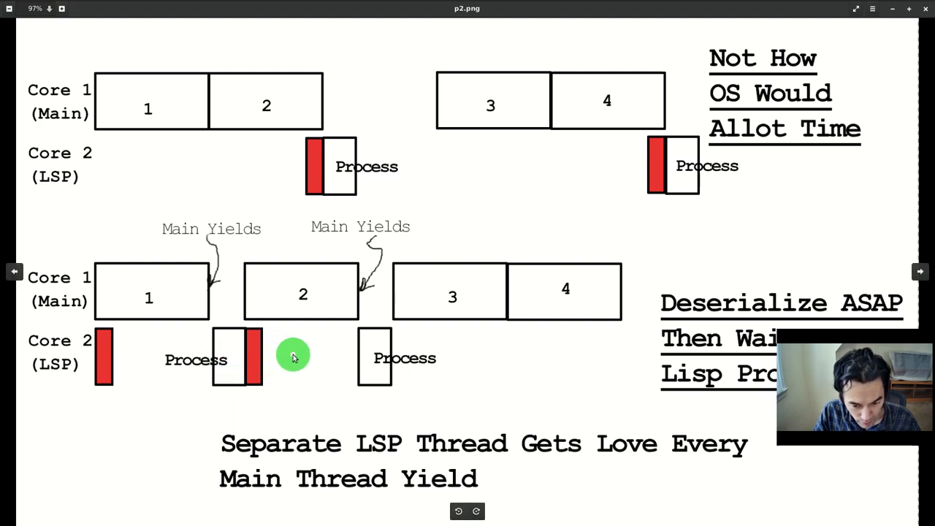
mouse_move(309, 353)
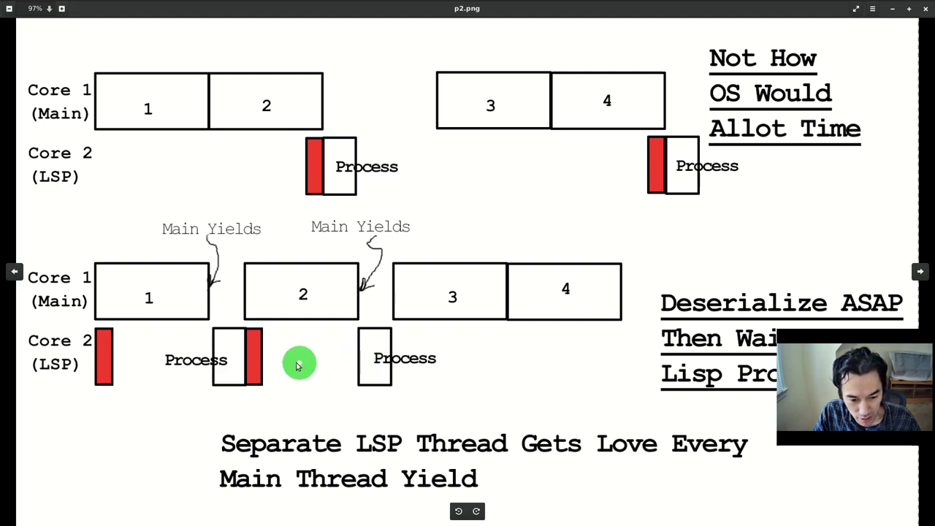
mouse_move(345, 357)
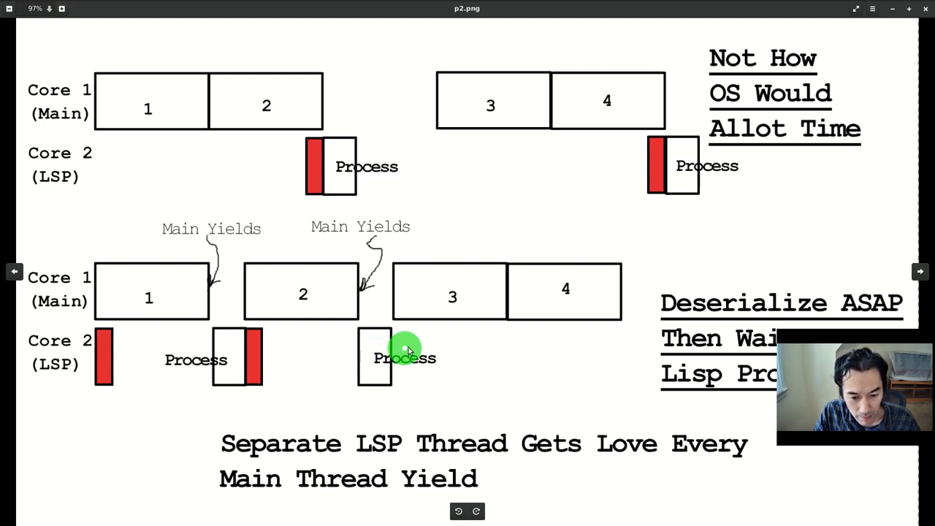
mouse_move(374, 351)
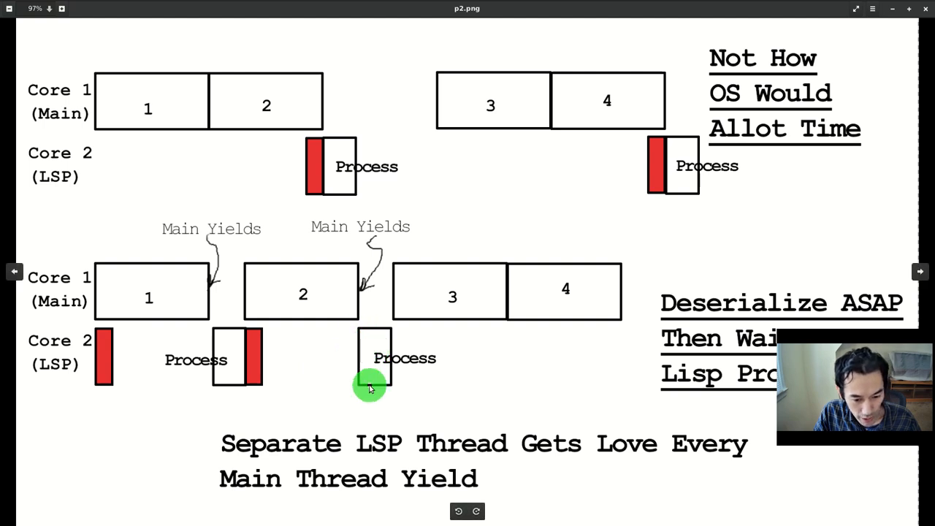
mouse_move(379, 345)
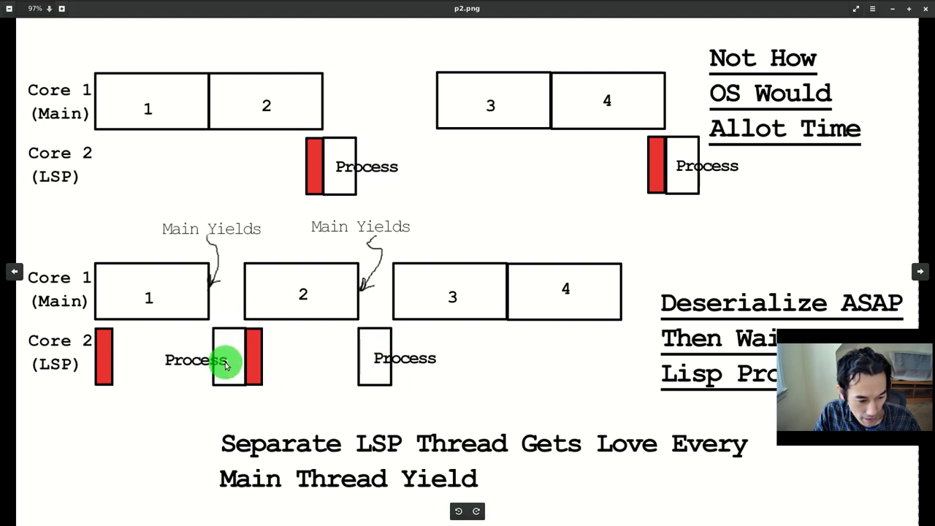
mouse_move(187, 82)
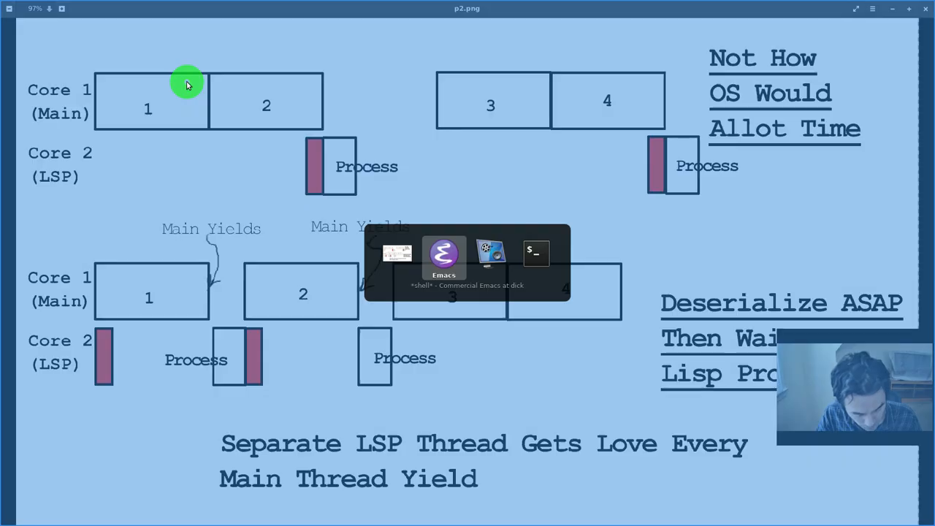
Return to Emacs and take the one-thread timings mean in Calc, 0.14675980409.
click(444, 255)
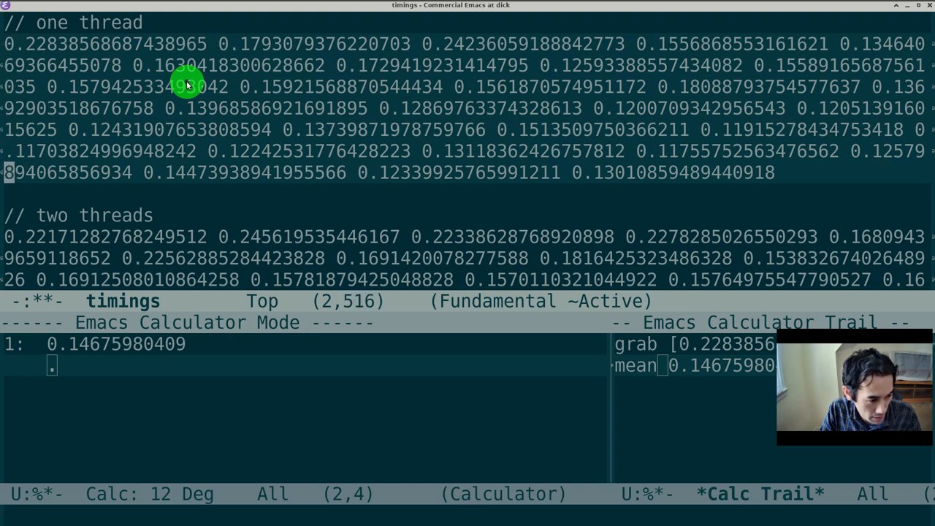
scroll(down, 3)
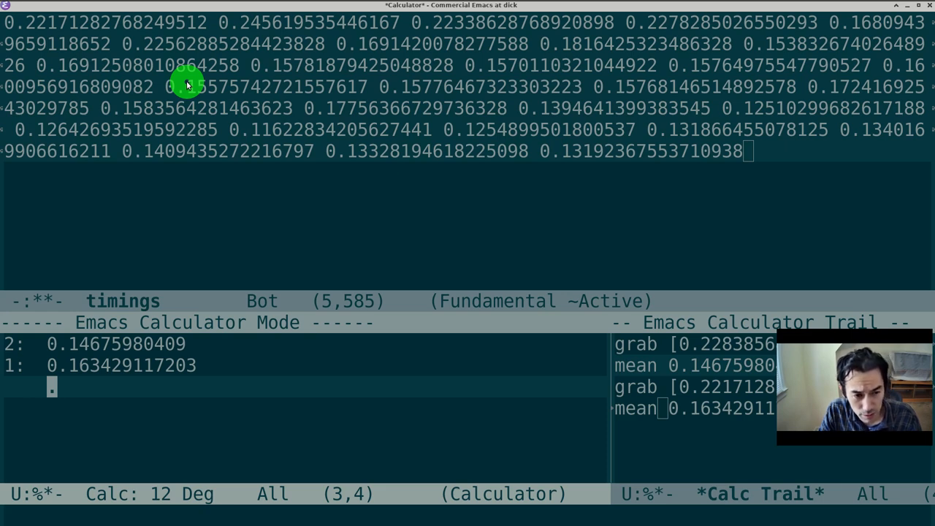
Leave the two-thread mean 0.163429117203 stacked in Calc and switch toward the Eog image viewer.
key(alt+Tab)
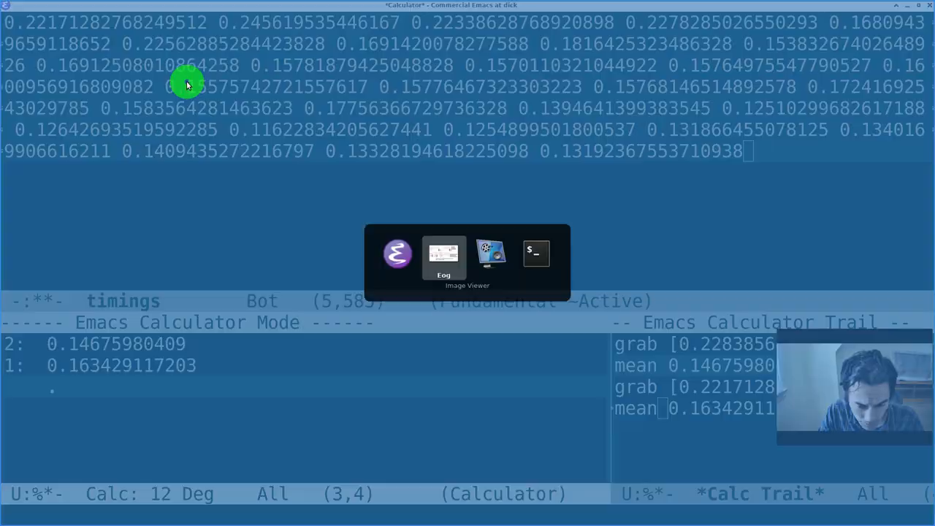